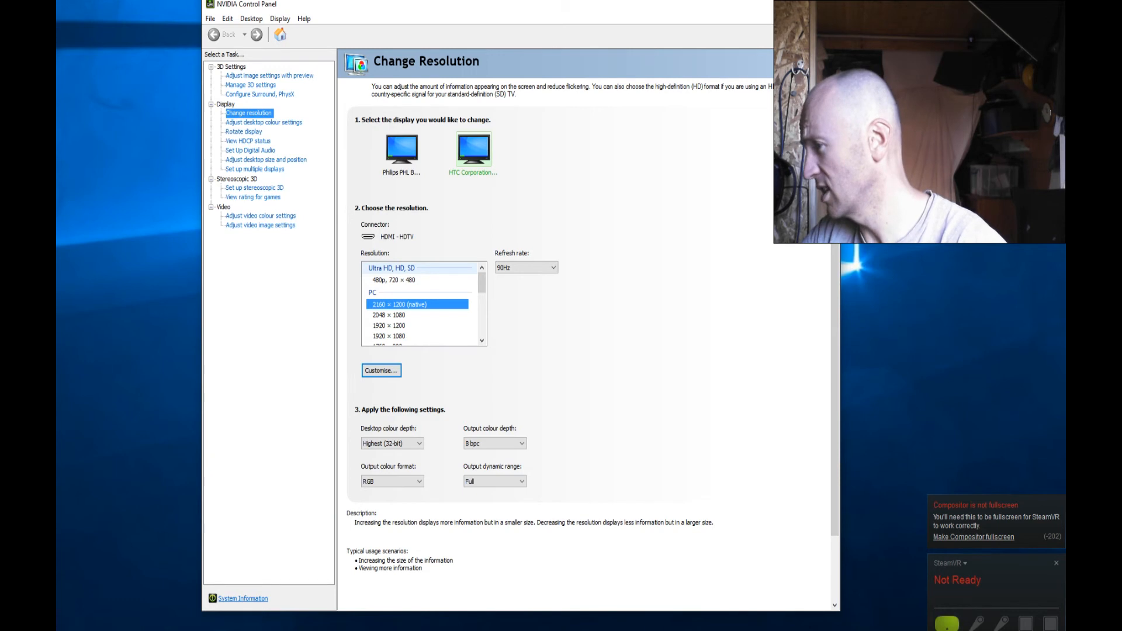
- Choose Direct Mode for the headset from SteamVR's menu, bringing up the restart prompt
{"action": "left_click", "coordinate": [951, 564]}
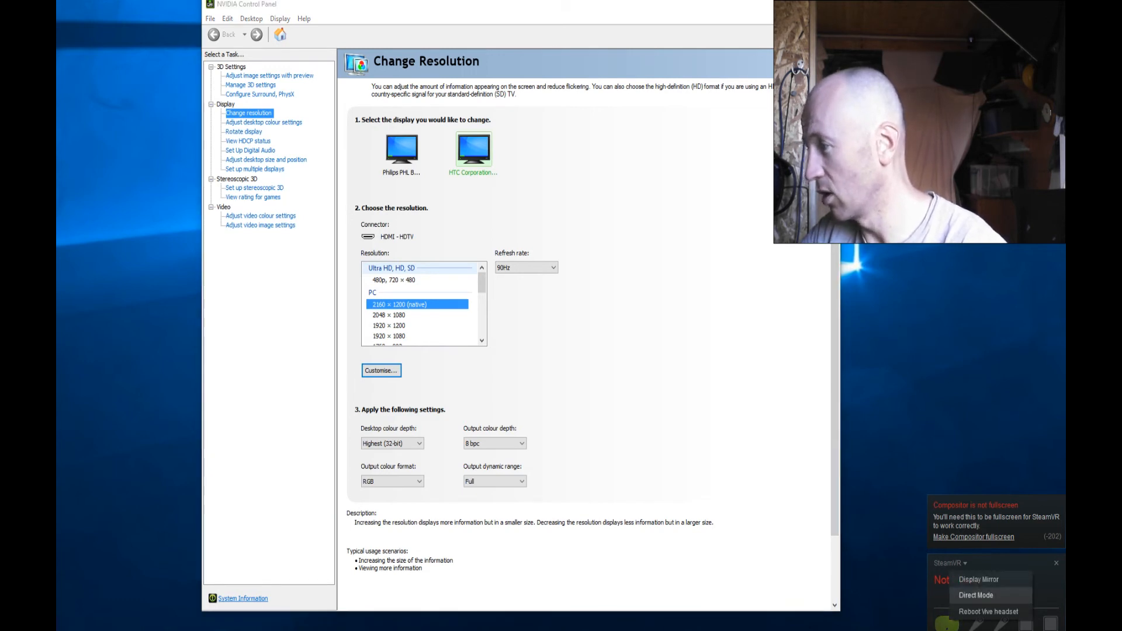
{"action": "left_click", "coordinate": [974, 595]}
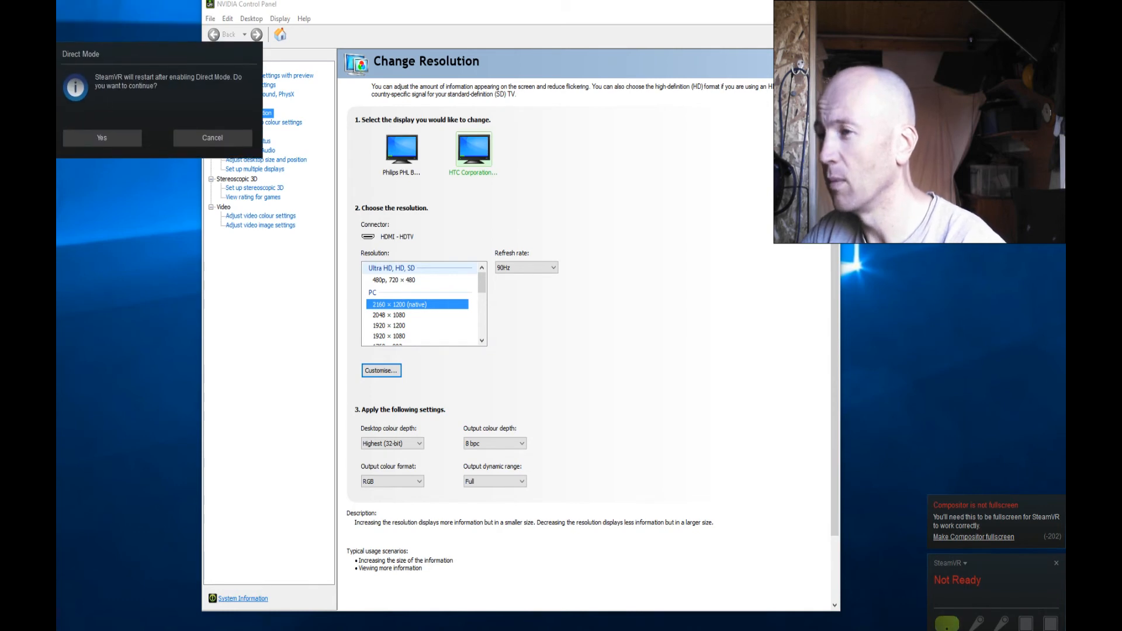
- Confirm the Direct Mode restart and refresh Change Resolution so only the Philips 3840×2160 monitor remains
{"action": "left_click", "coordinate": [100, 138]}
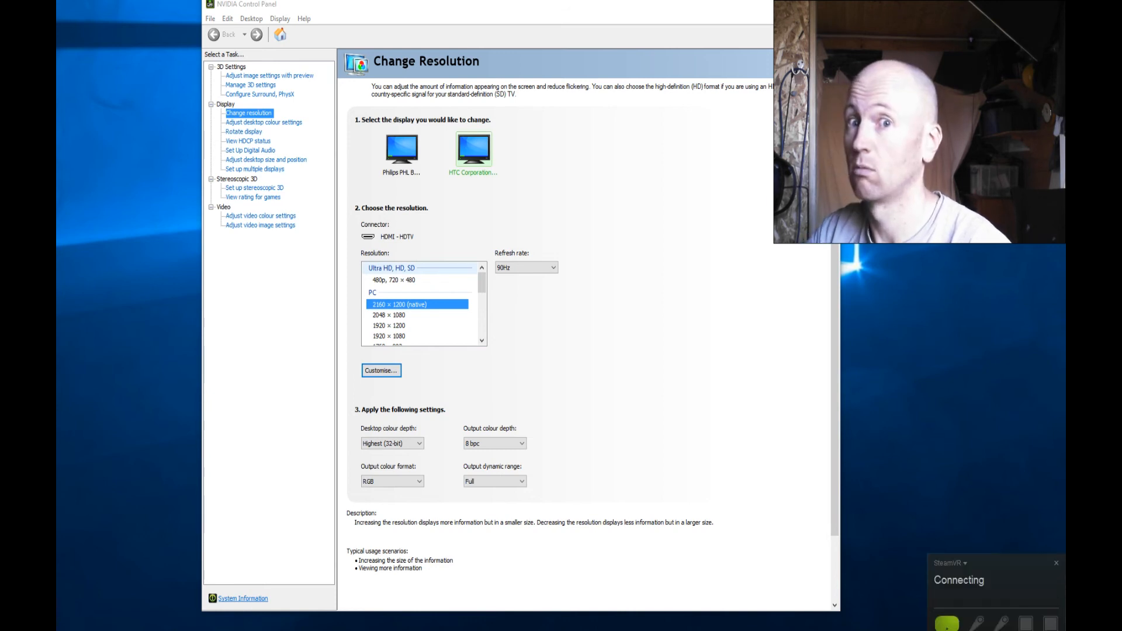
{"action": "left_click", "coordinate": [401, 151]}
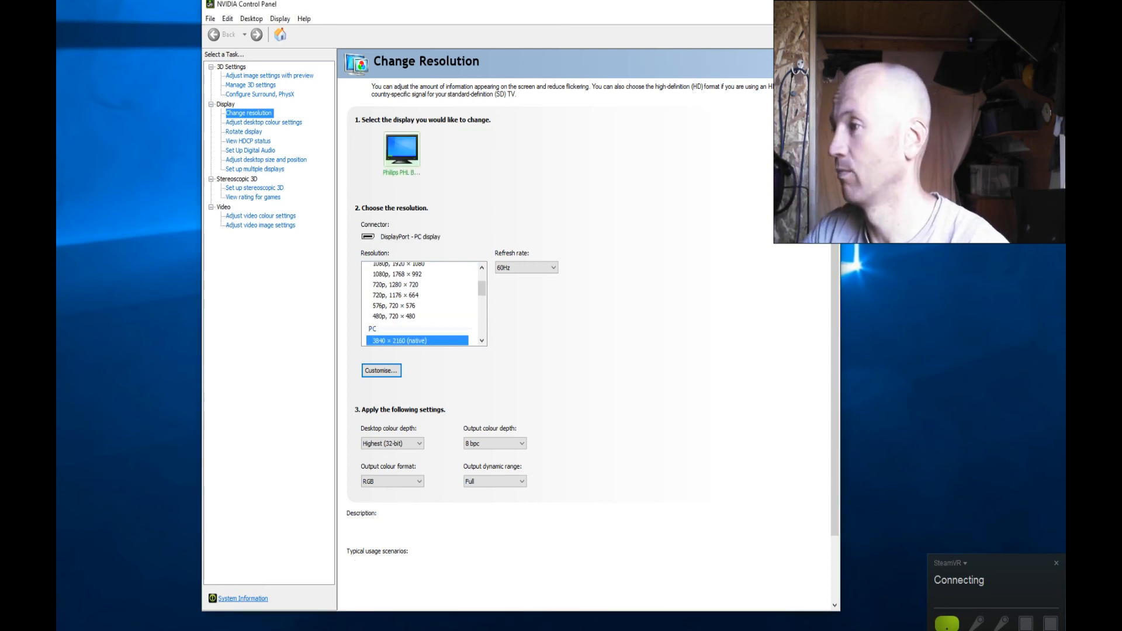